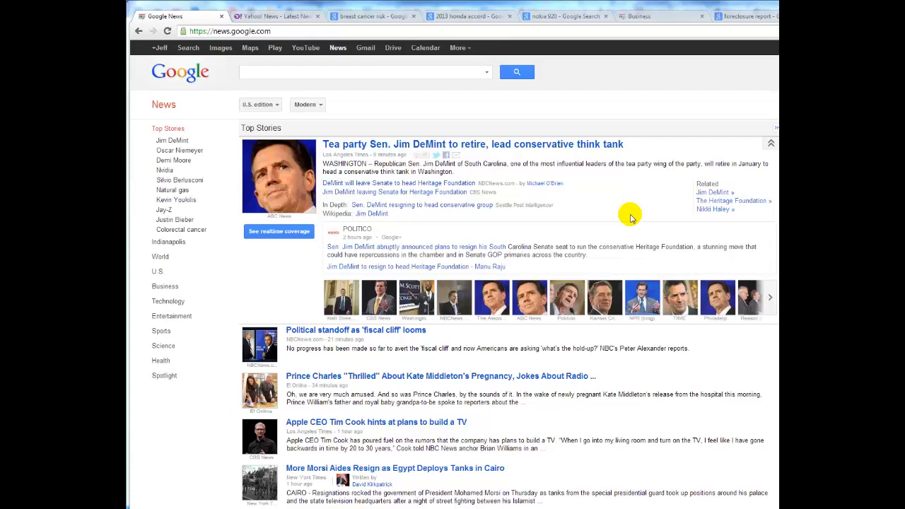
pyautogui.moveTo(625, 206)
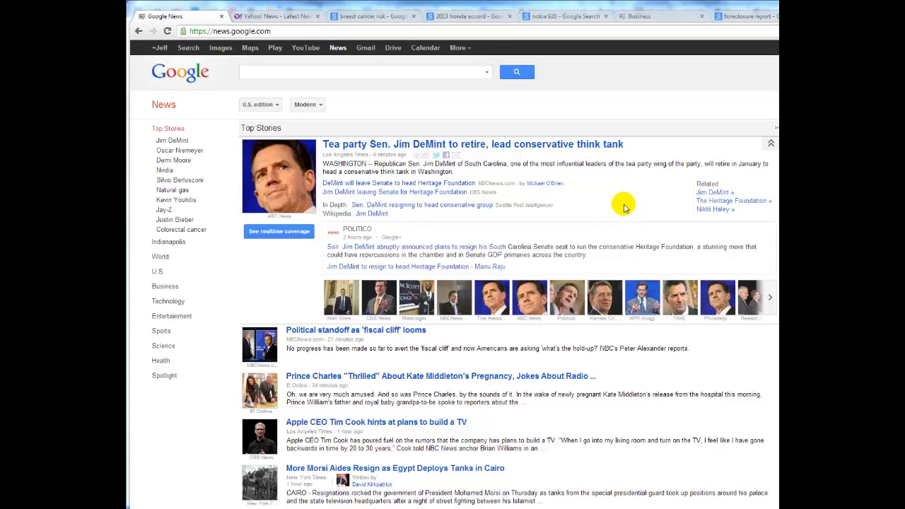
pyautogui.moveTo(328, 161)
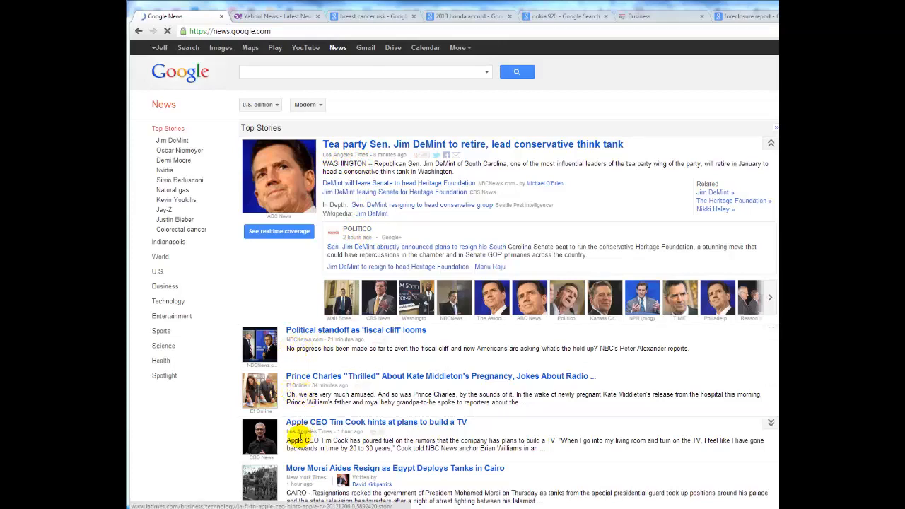
pyautogui.moveTo(625, 224)
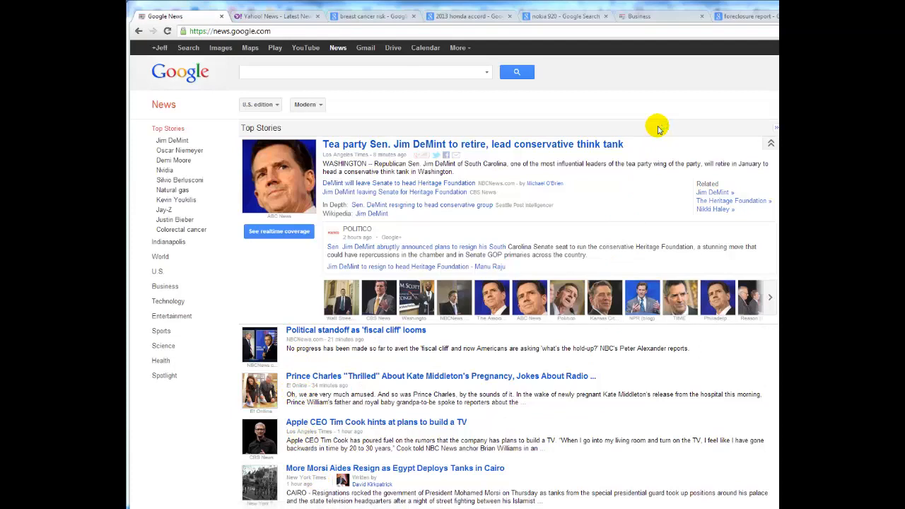
pyautogui.moveTo(653, 136)
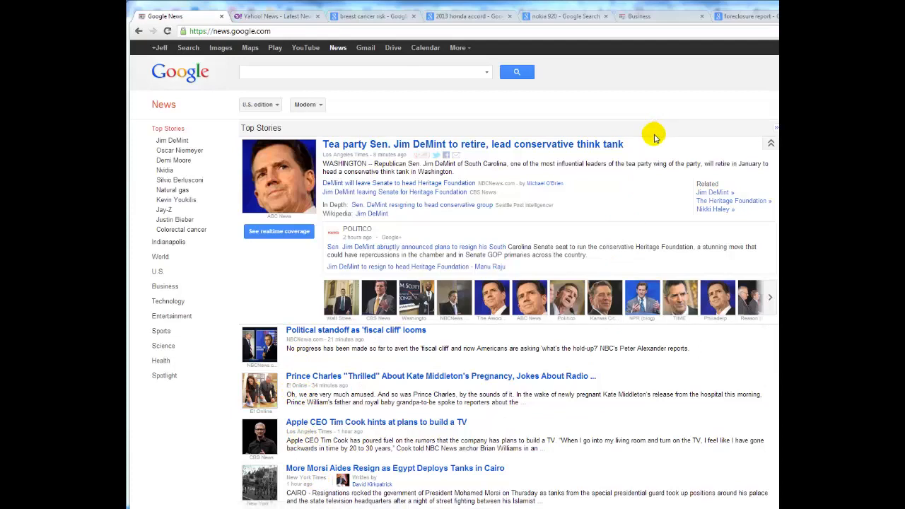
pyautogui.moveTo(653, 137)
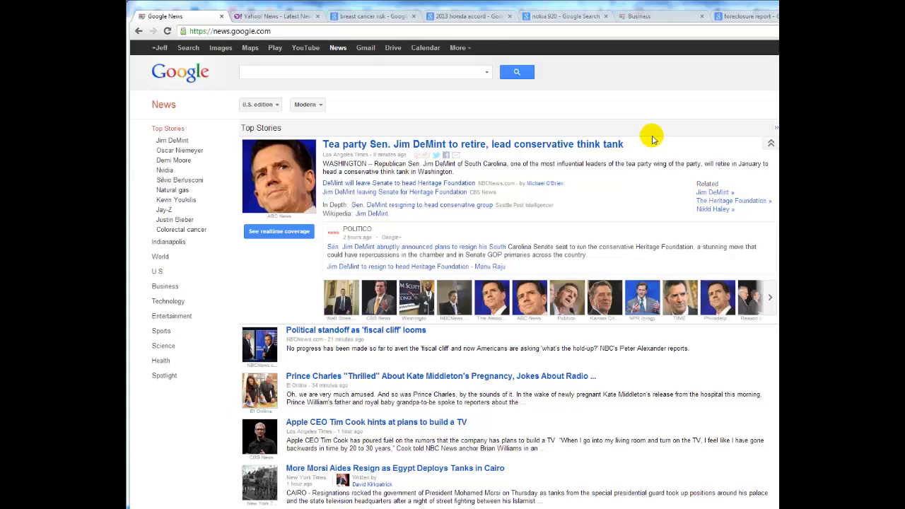
pyautogui.moveTo(492, 177)
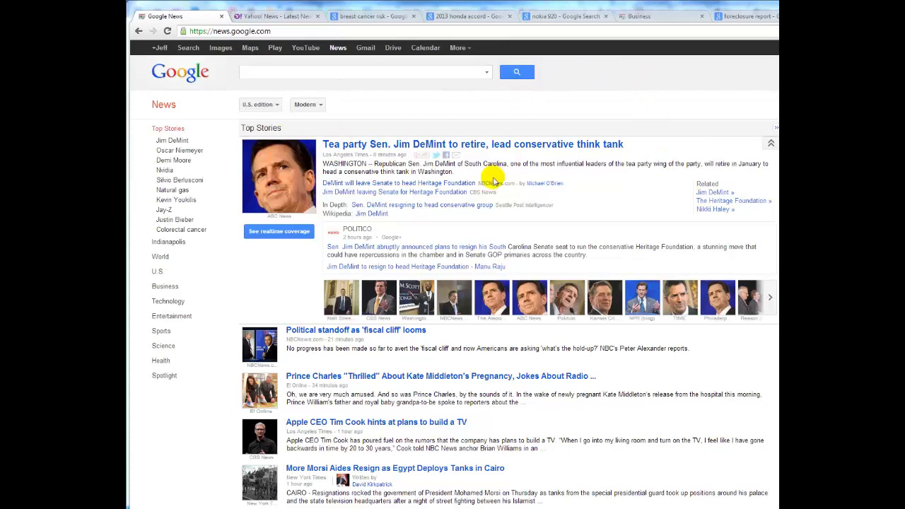
pyautogui.moveTo(493, 88)
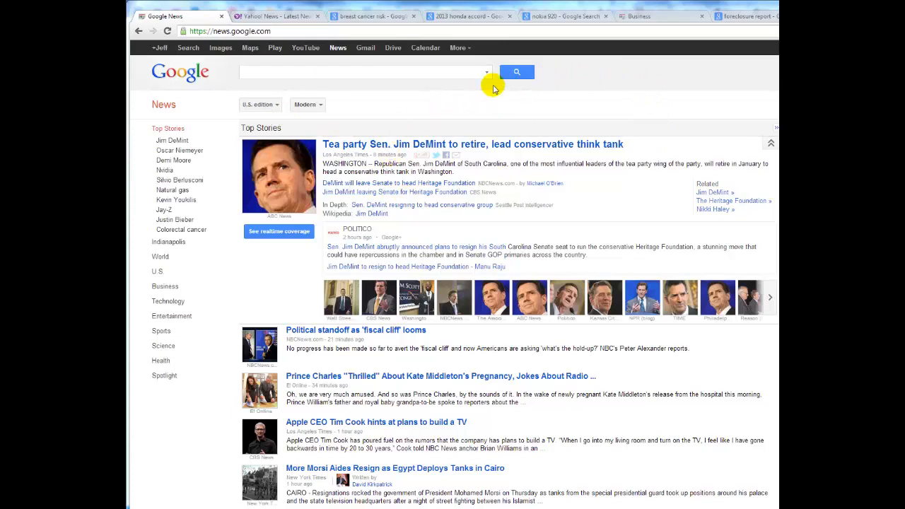
pyautogui.moveTo(497, 113)
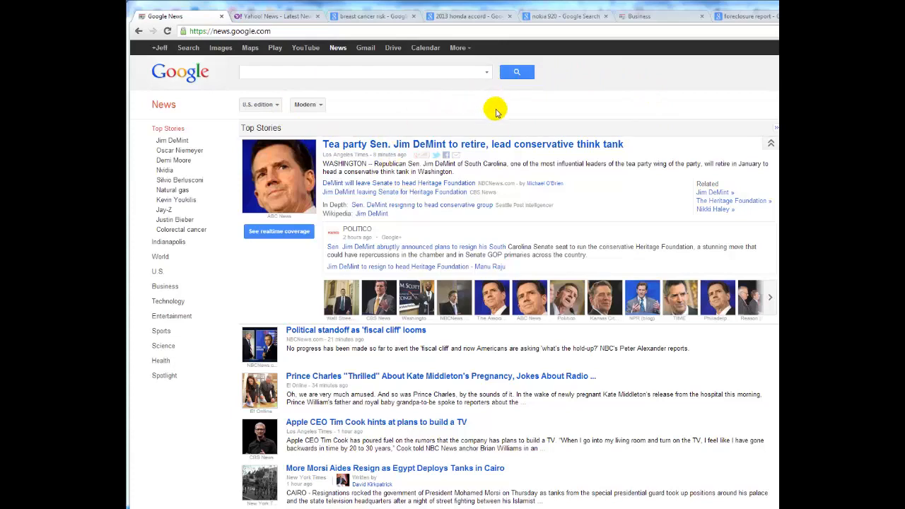
pyautogui.moveTo(376, 29)
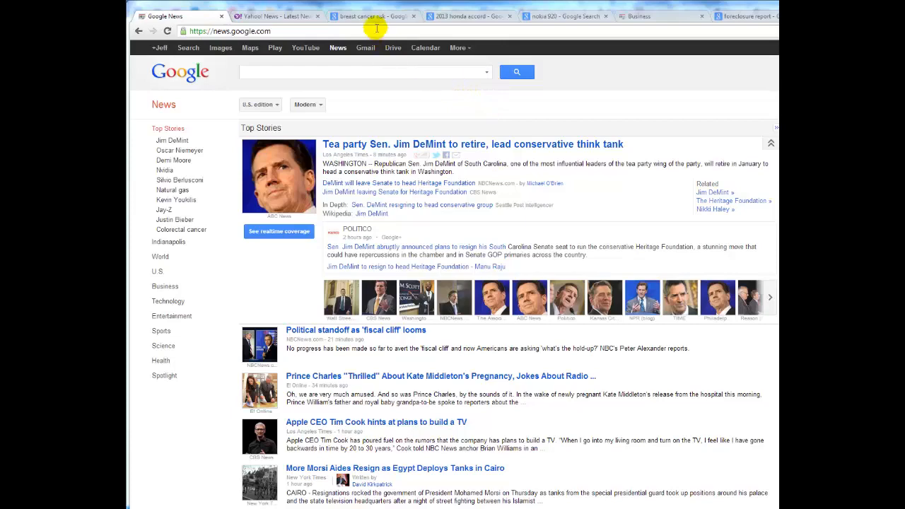
# Show the 'breast cancer risk' results and scroll to the News for section and risk-factor links.
pyautogui.click(370, 15)
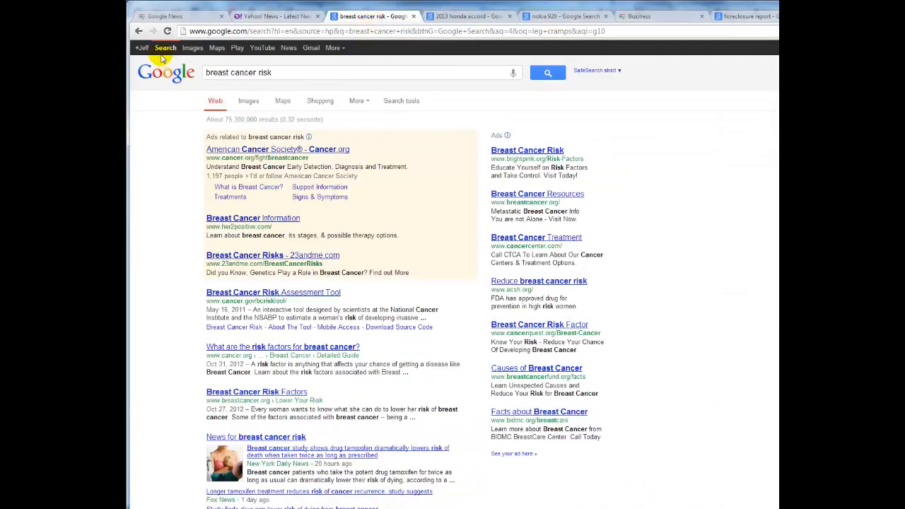
pyautogui.moveTo(304, 74)
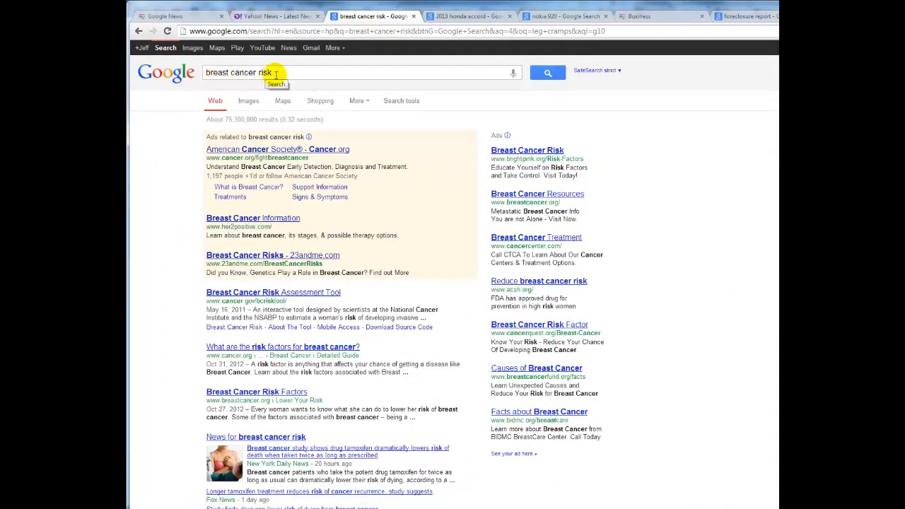
pyautogui.moveTo(653, 118)
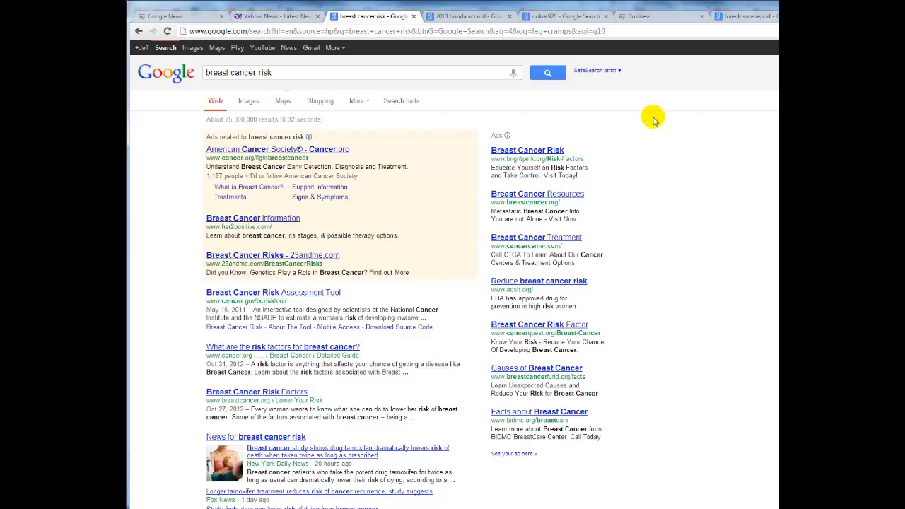
pyautogui.moveTo(500, 255)
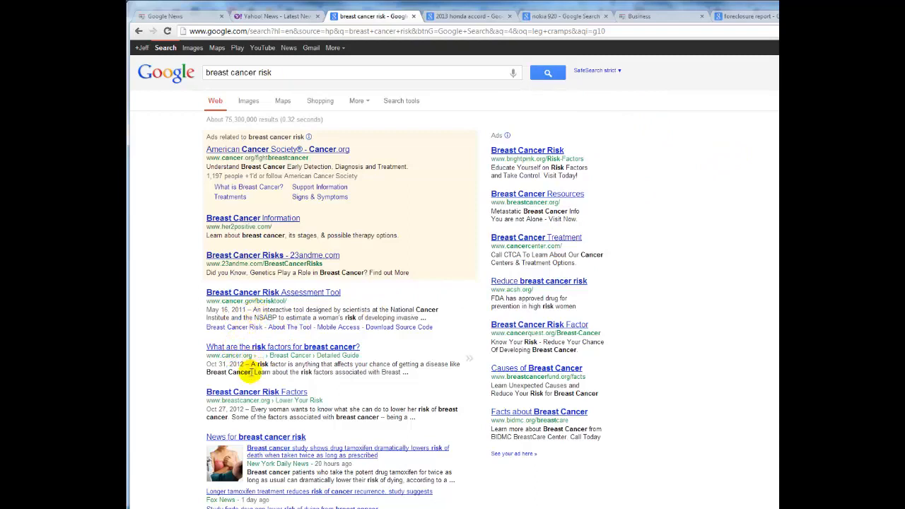
pyautogui.moveTo(265, 409)
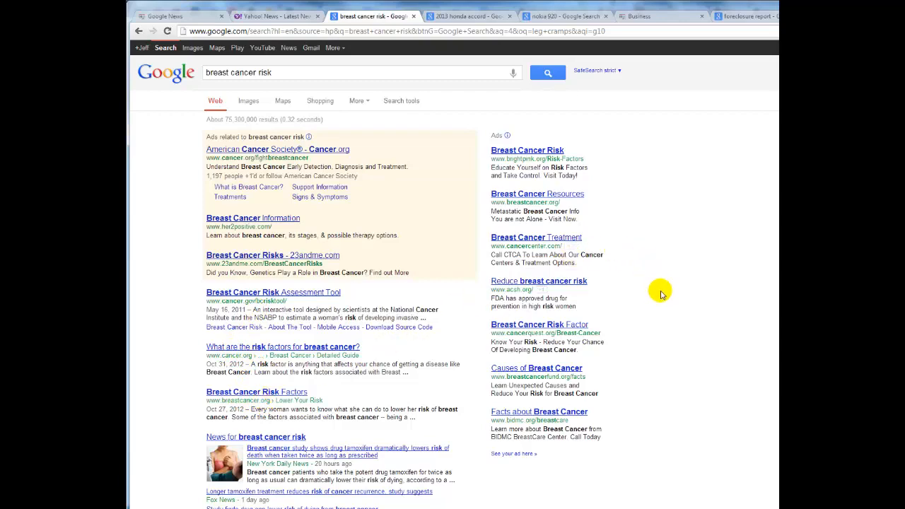
pyautogui.scroll(-3)
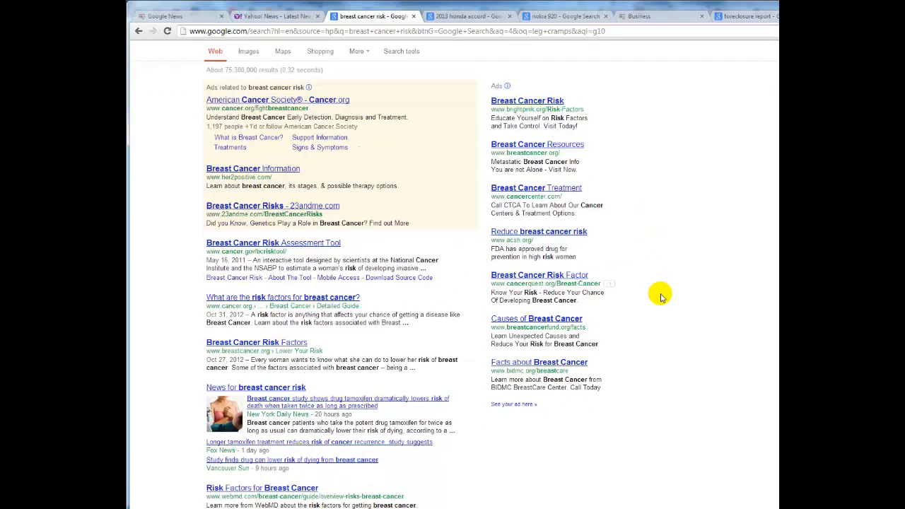
pyautogui.scroll(-3)
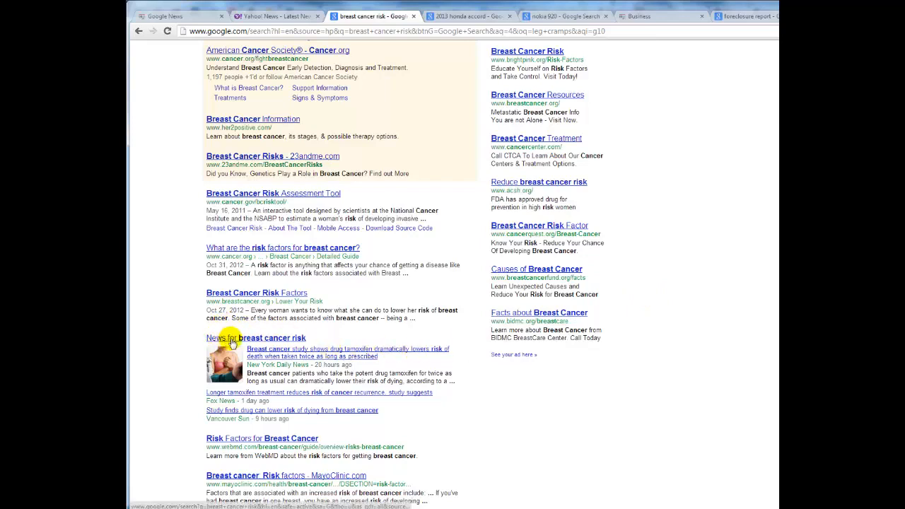
pyautogui.moveTo(316, 338)
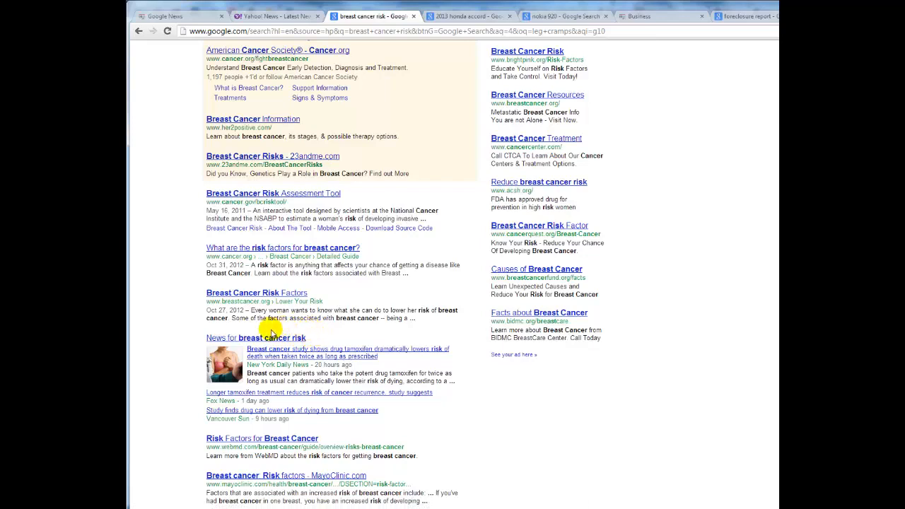
pyautogui.moveTo(317, 340)
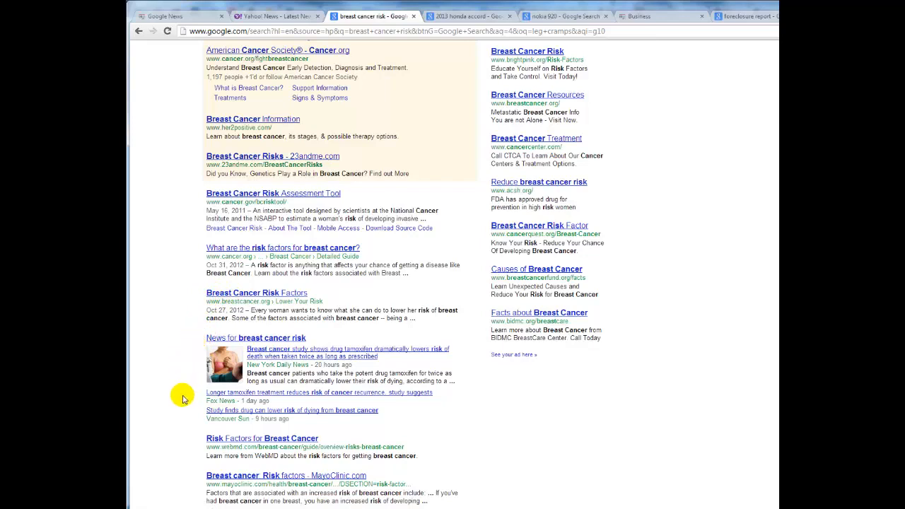
pyautogui.moveTo(175, 390)
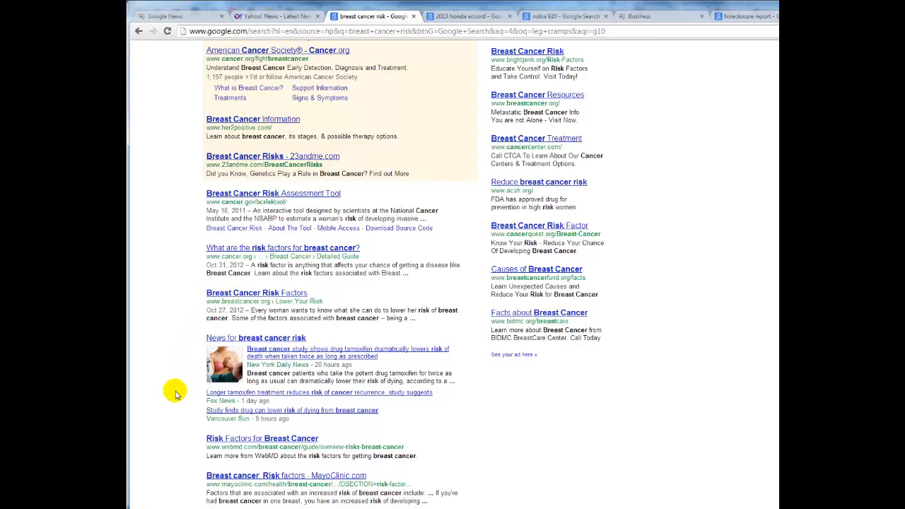
pyautogui.moveTo(184, 385)
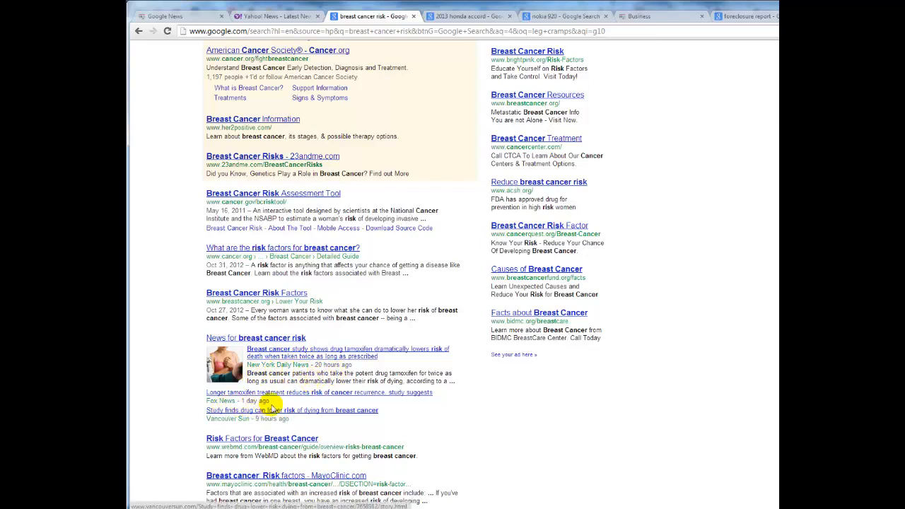
pyautogui.moveTo(243, 427)
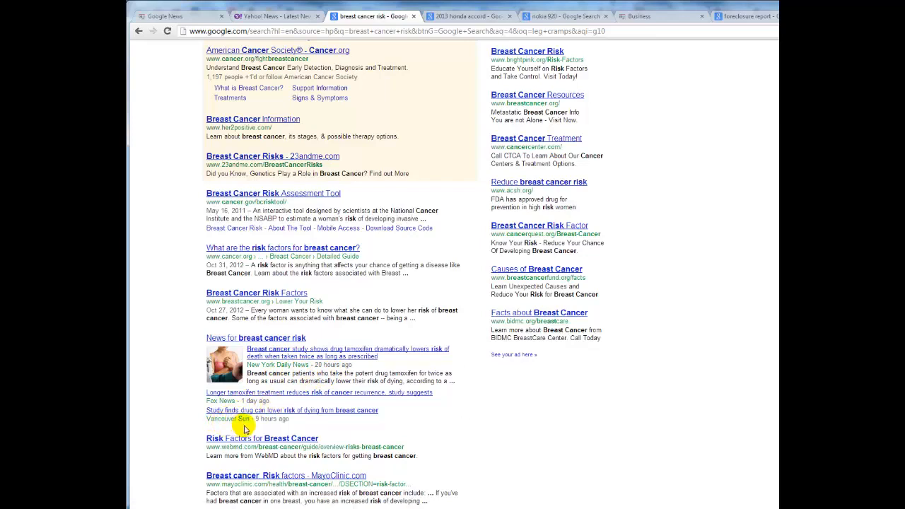
pyautogui.moveTo(520, 421)
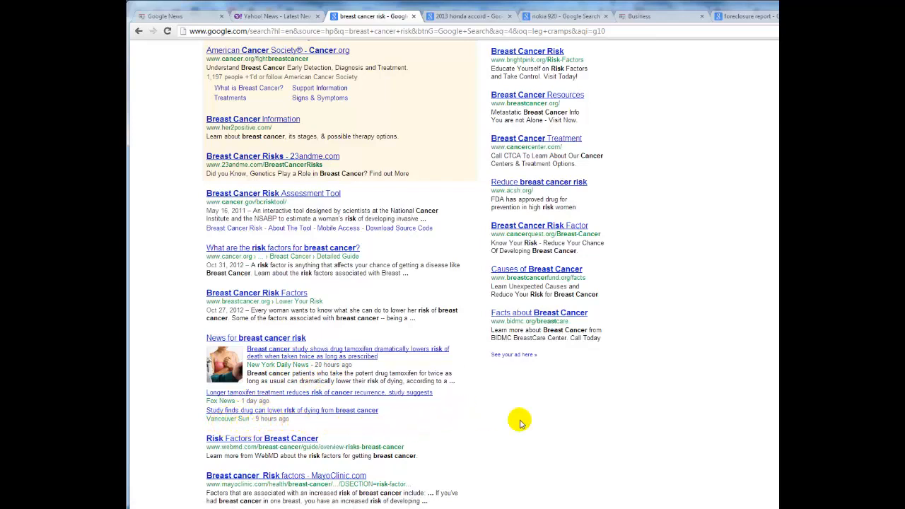
pyautogui.moveTo(516, 417)
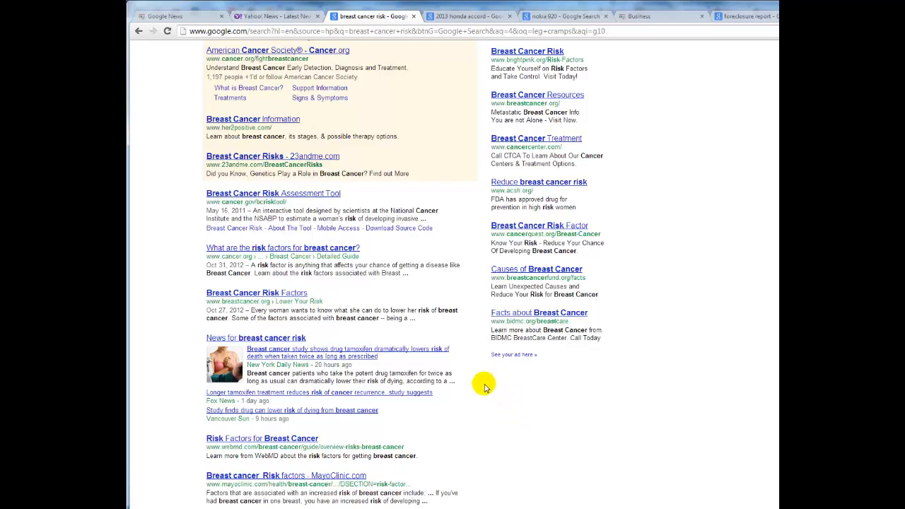
pyautogui.moveTo(478, 388)
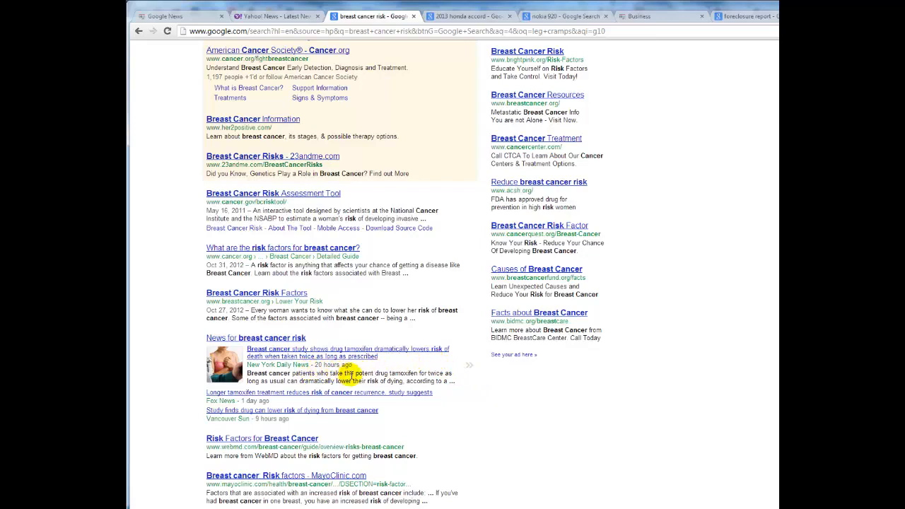
pyautogui.moveTo(314, 204)
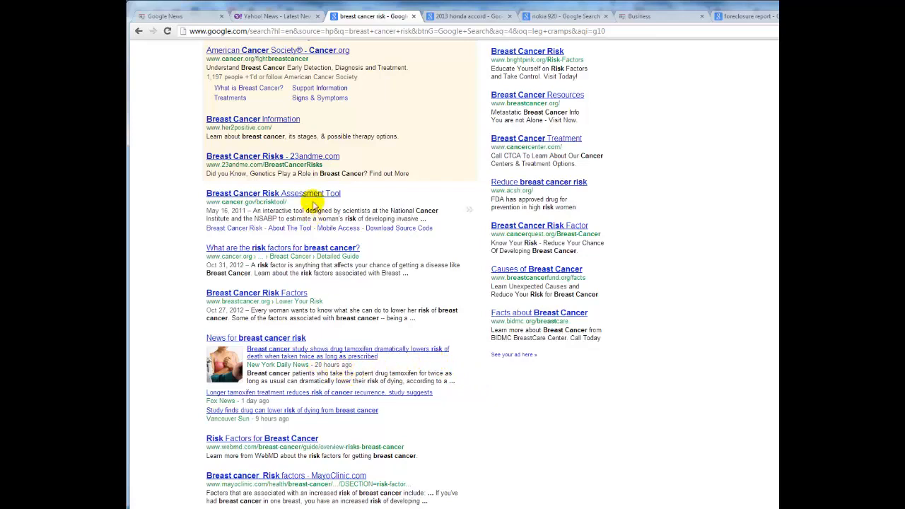
pyautogui.moveTo(521, 387)
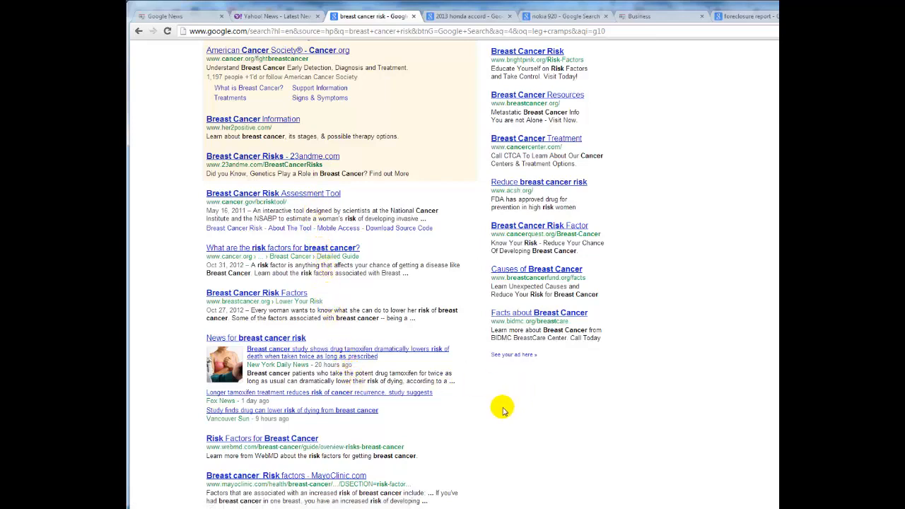
pyautogui.moveTo(458, 15)
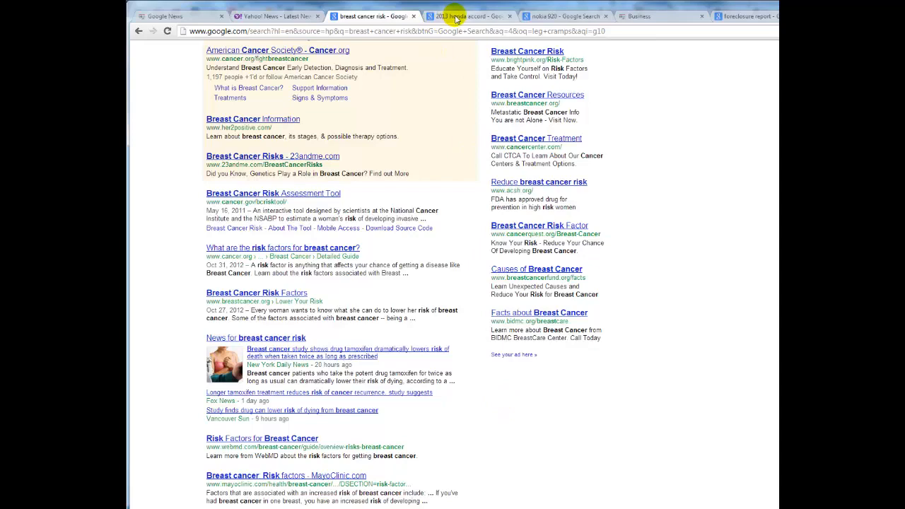
# Switch to the '2013 honda accord' results showing ads, Honda links and the News for section.
pyautogui.click(459, 15)
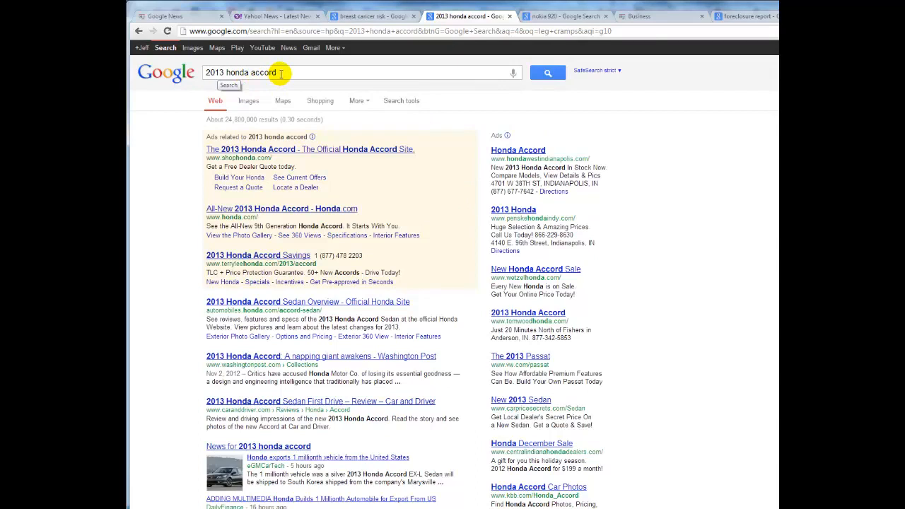
pyautogui.moveTo(393, 122)
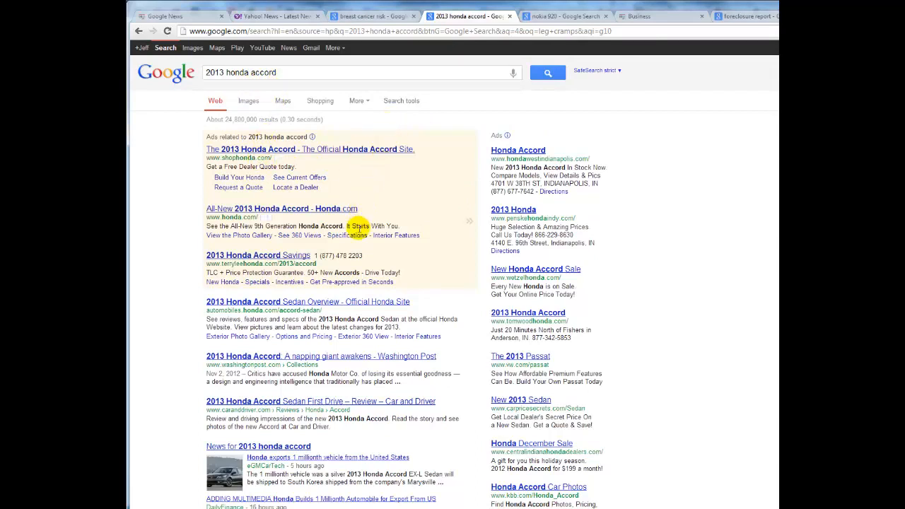
pyautogui.moveTo(360, 264)
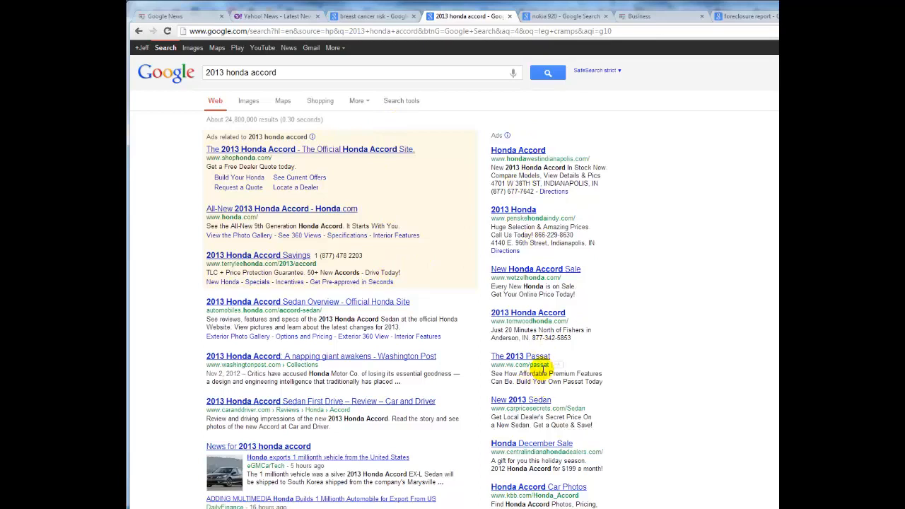
pyautogui.moveTo(636, 334)
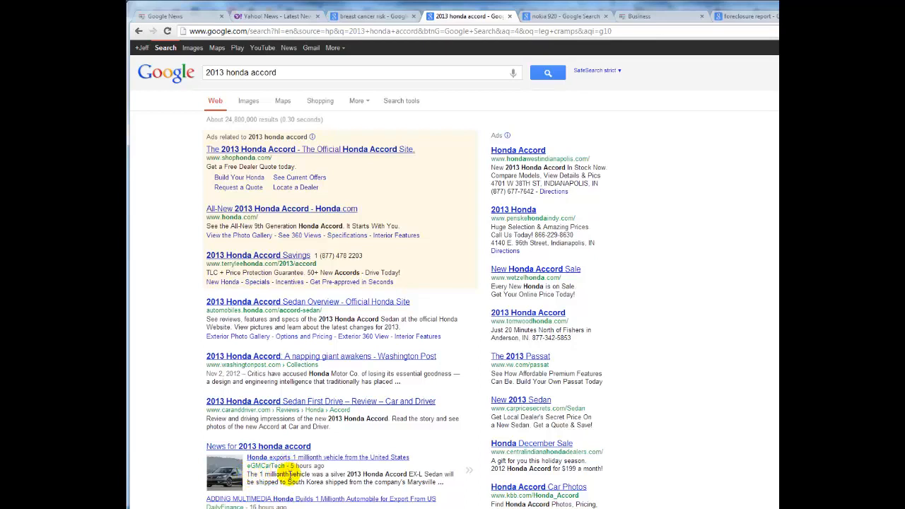
pyautogui.scroll(-3)
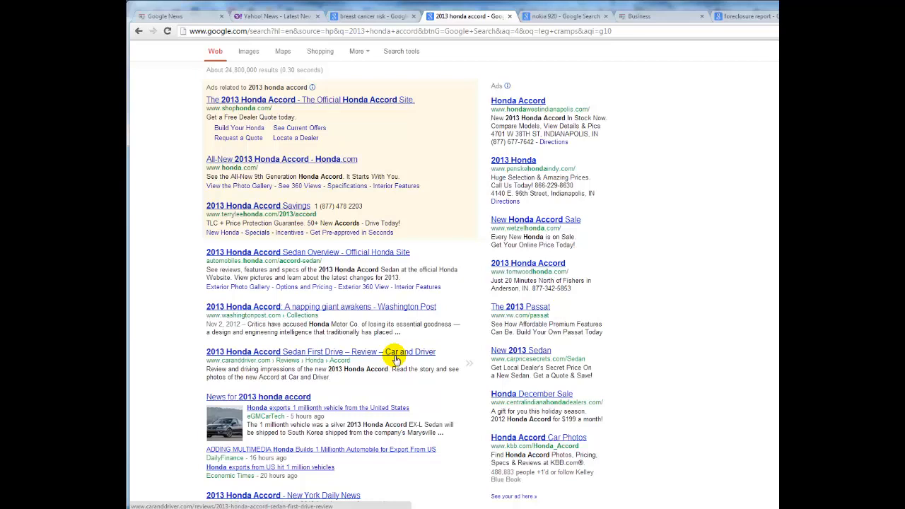
pyautogui.moveTo(405, 314)
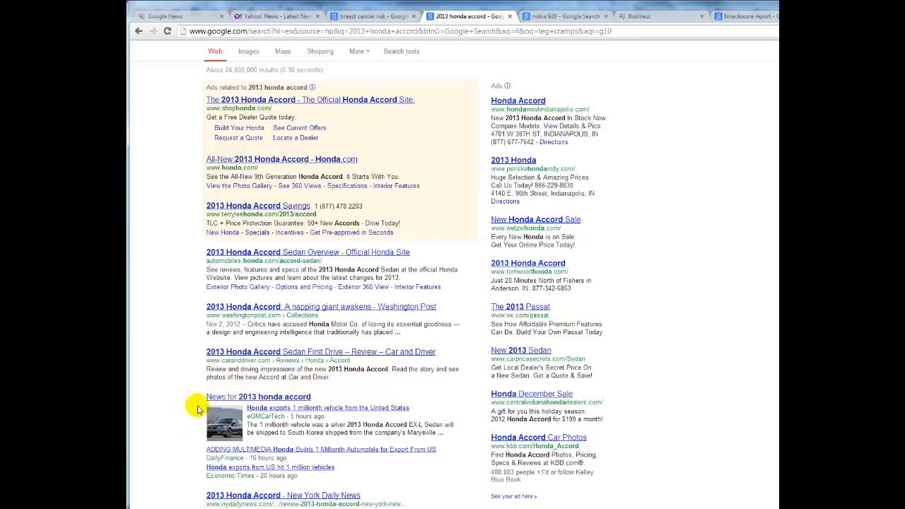
pyautogui.moveTo(183, 461)
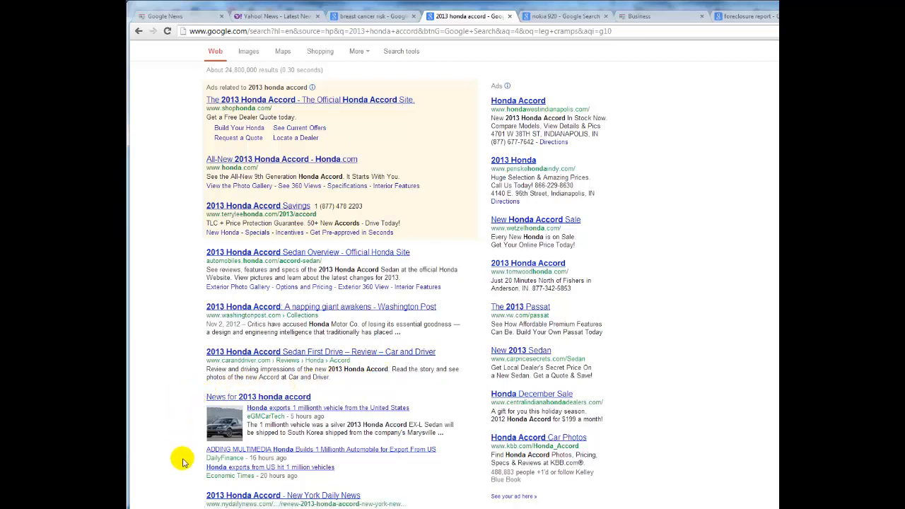
pyautogui.scroll(-3)
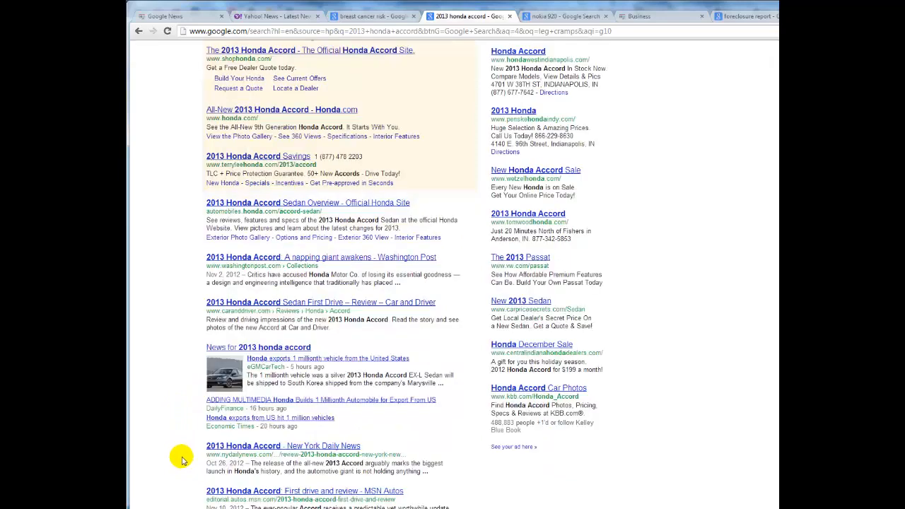
pyautogui.moveTo(310, 422)
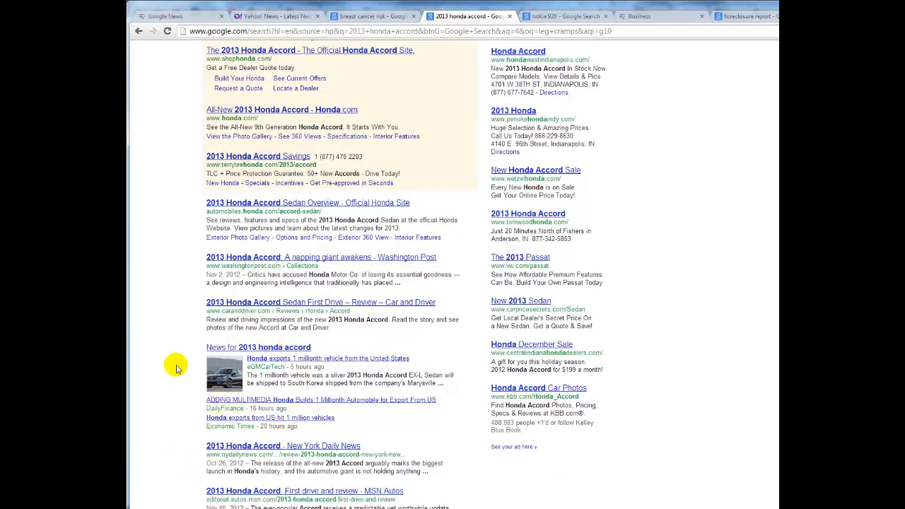
pyautogui.moveTo(198, 223)
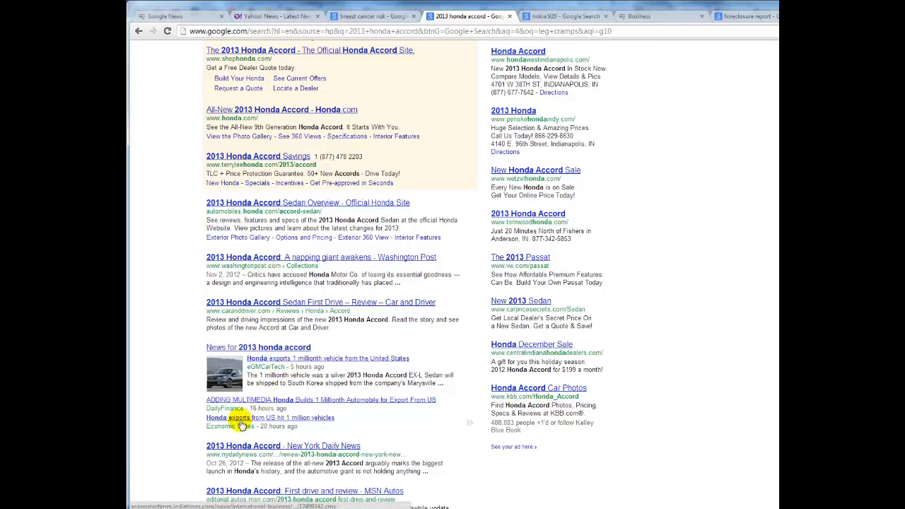
pyautogui.scroll(-3)
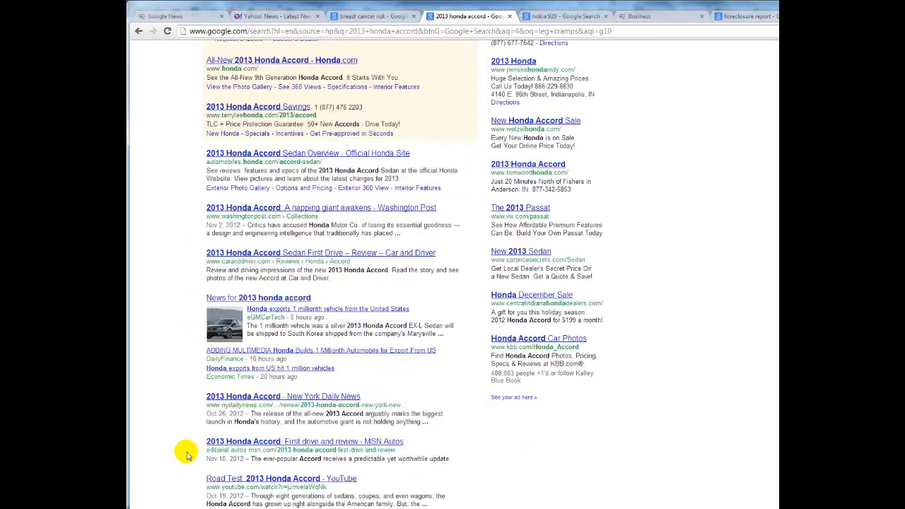
pyautogui.scroll(-3)
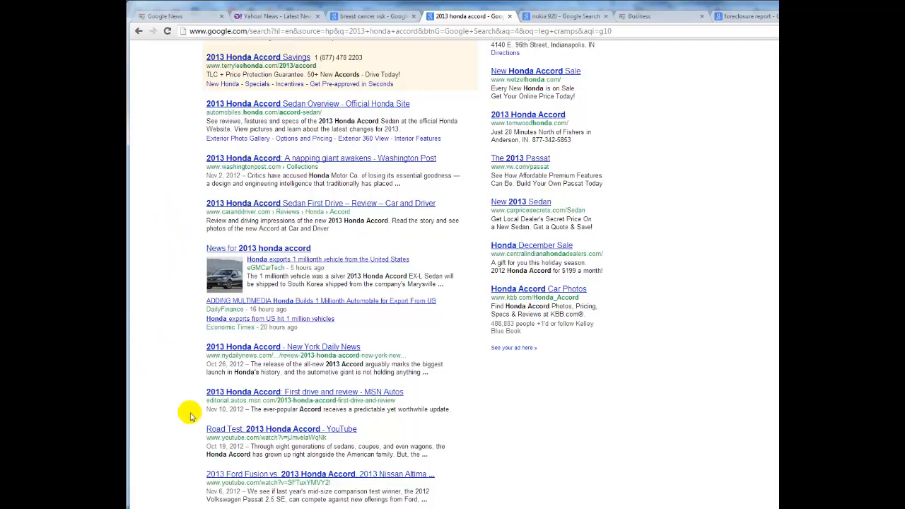
pyautogui.moveTo(181, 404)
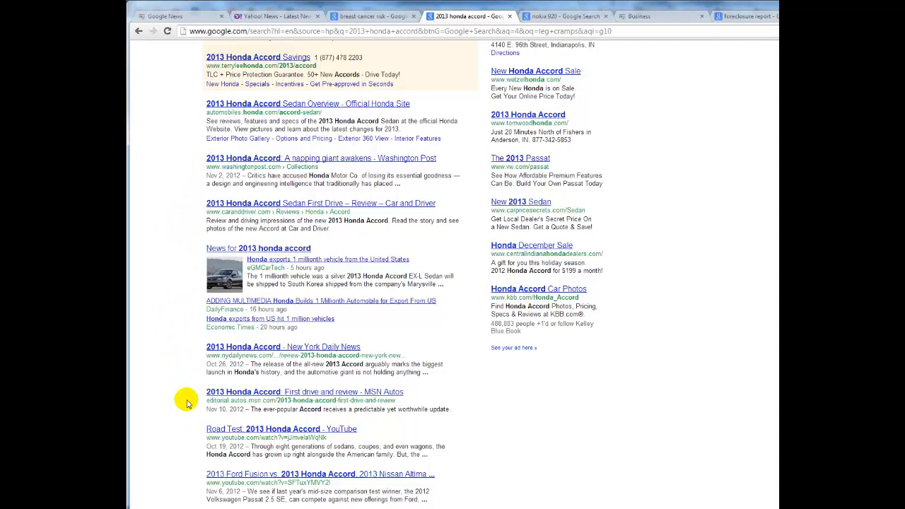
pyautogui.moveTo(416, 191)
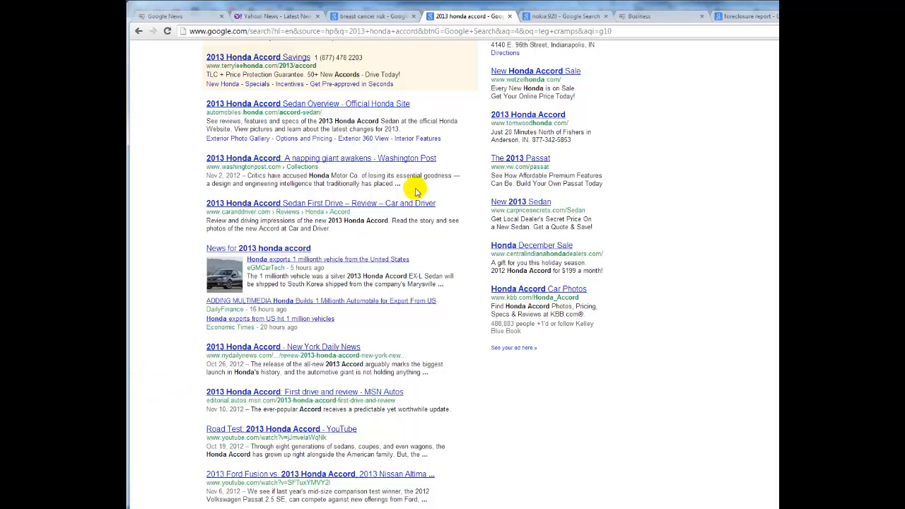
# Switch to the 'nokia 920' results showing the Lumia 920 listing and News for section.
pyautogui.click(567, 16)
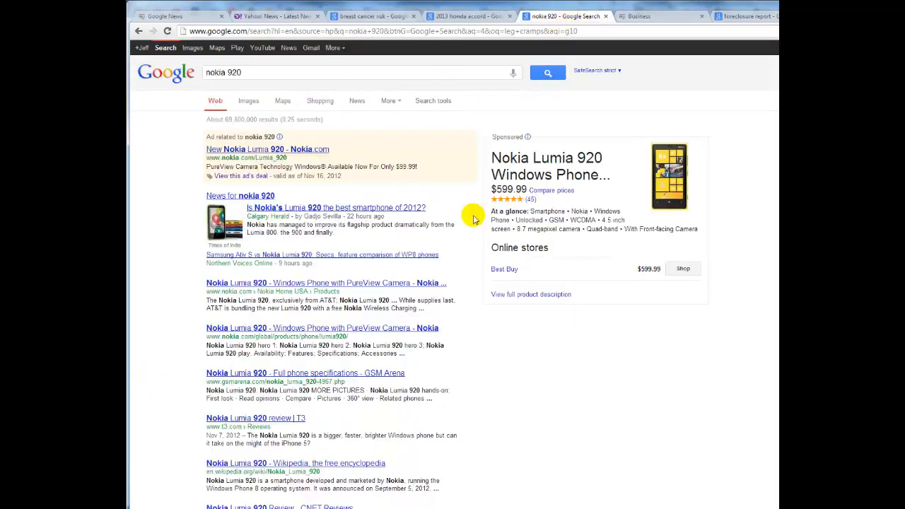
pyautogui.moveTo(471, 413)
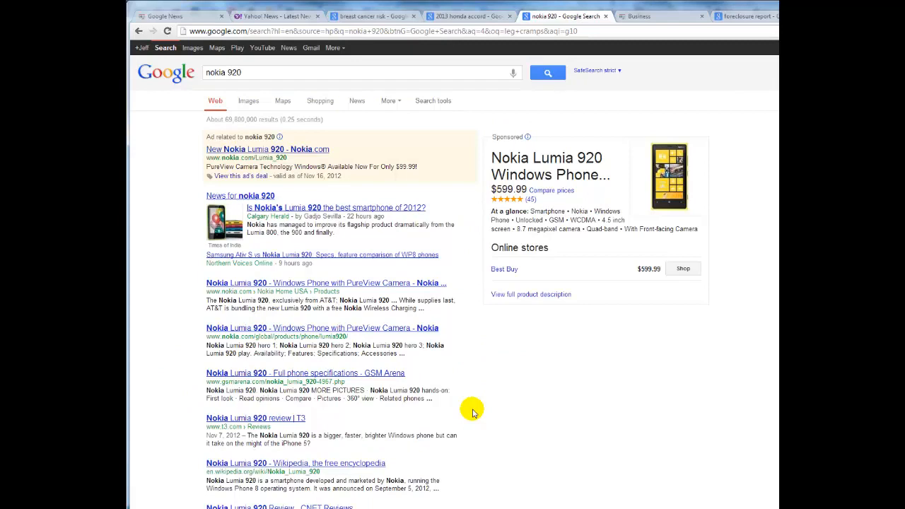
pyautogui.moveTo(269, 121)
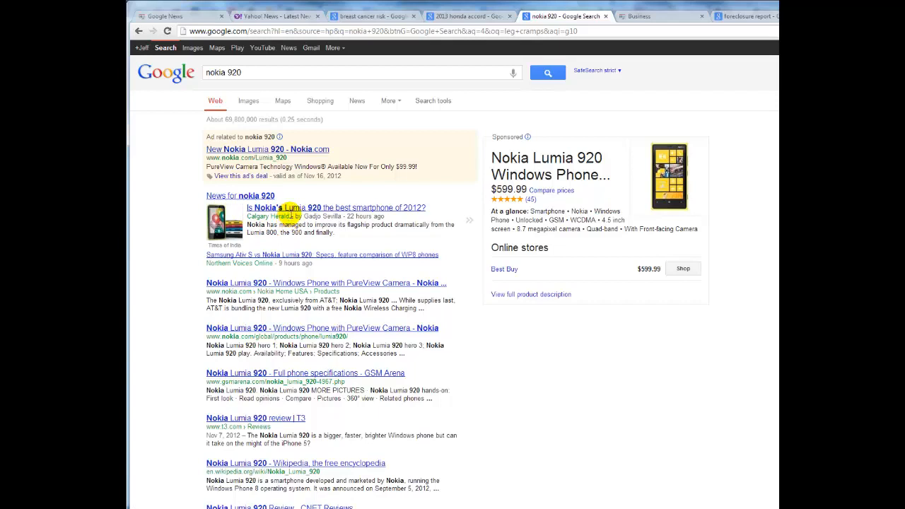
pyautogui.moveTo(268, 232)
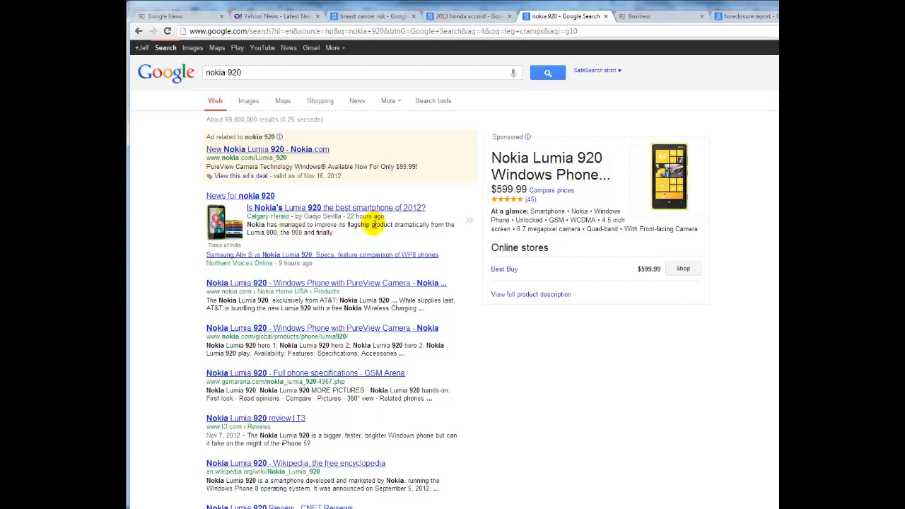
pyautogui.moveTo(323, 192)
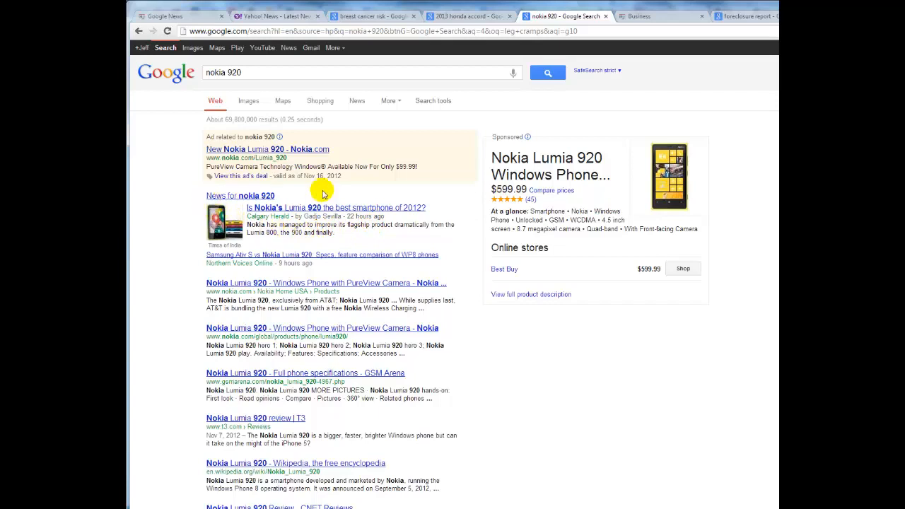
pyautogui.moveTo(341, 232)
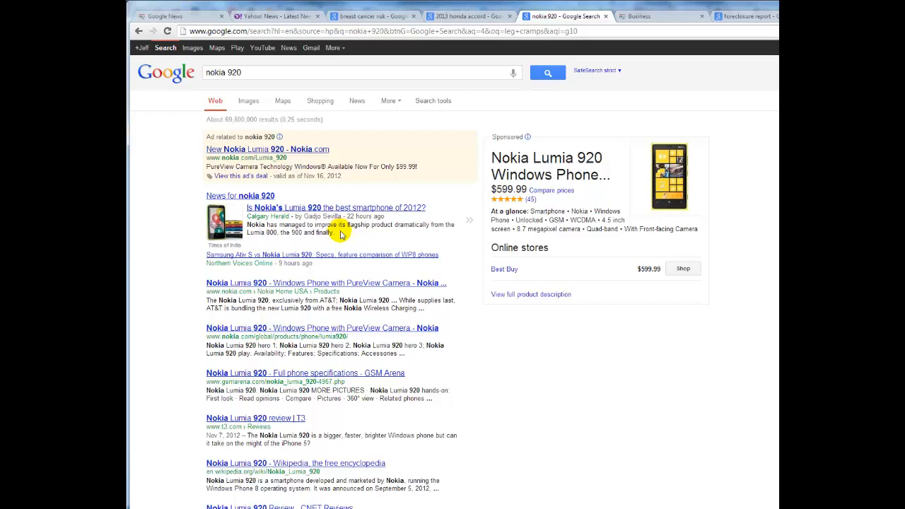
pyautogui.moveTo(196, 195)
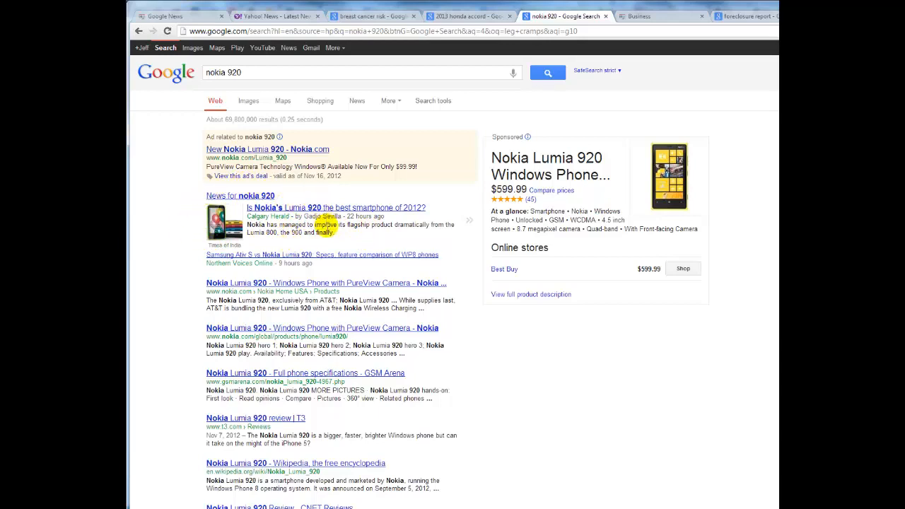
pyautogui.moveTo(385, 448)
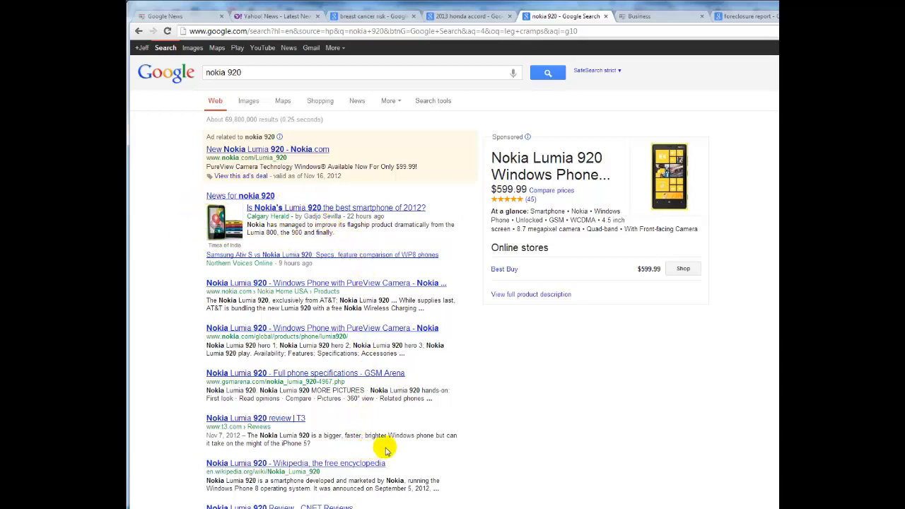
pyautogui.moveTo(551, 416)
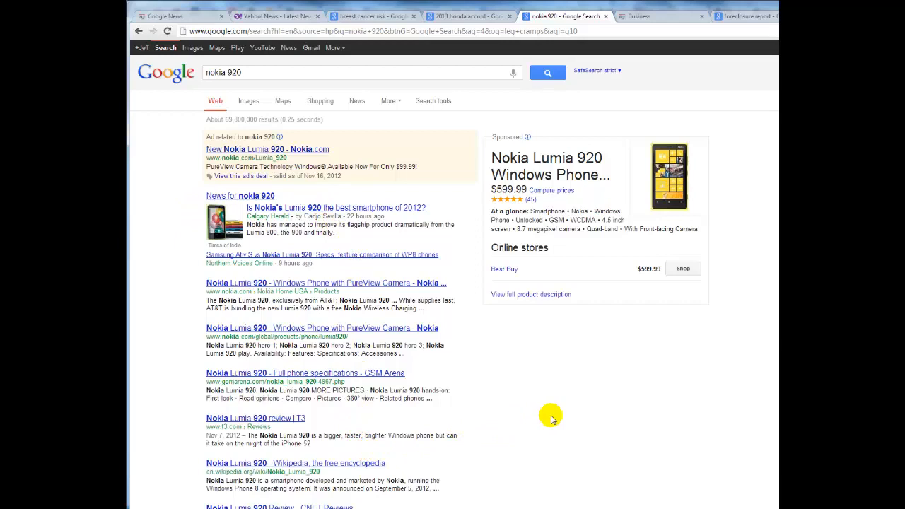
pyautogui.moveTo(252, 186)
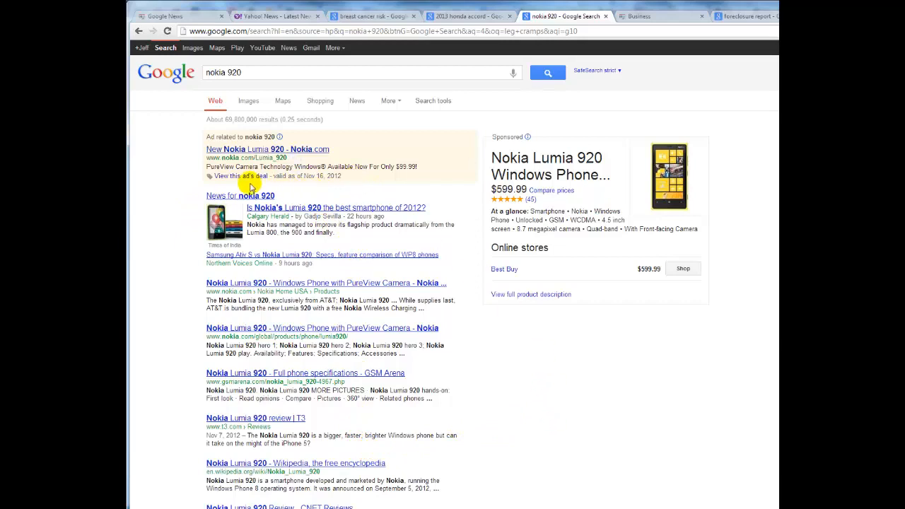
pyautogui.moveTo(553, 416)
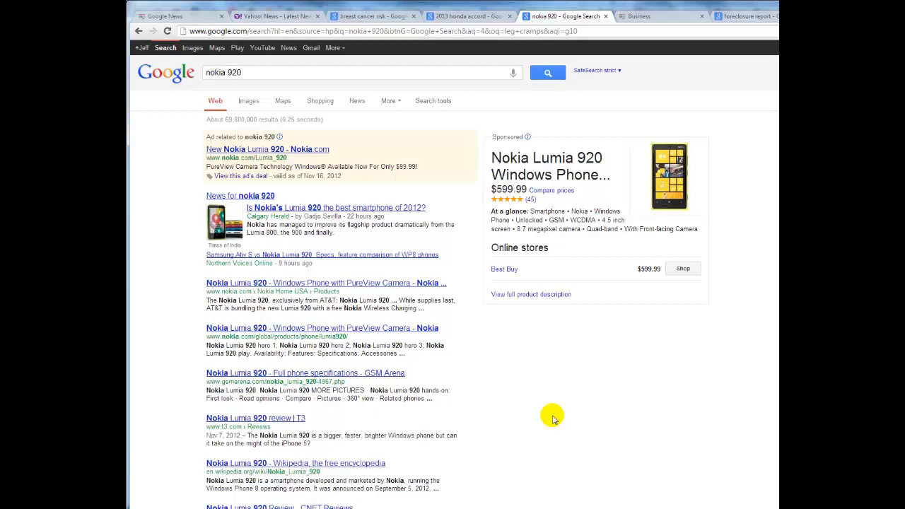
pyautogui.moveTo(557, 418)
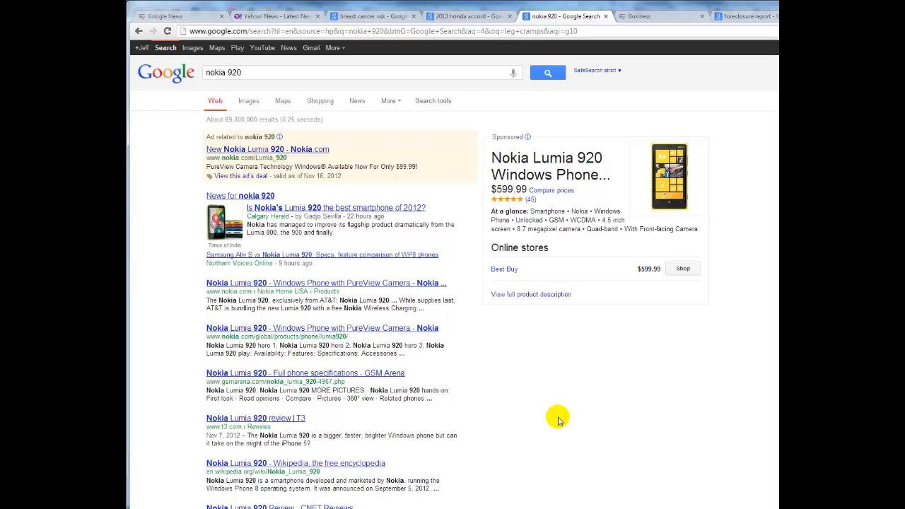